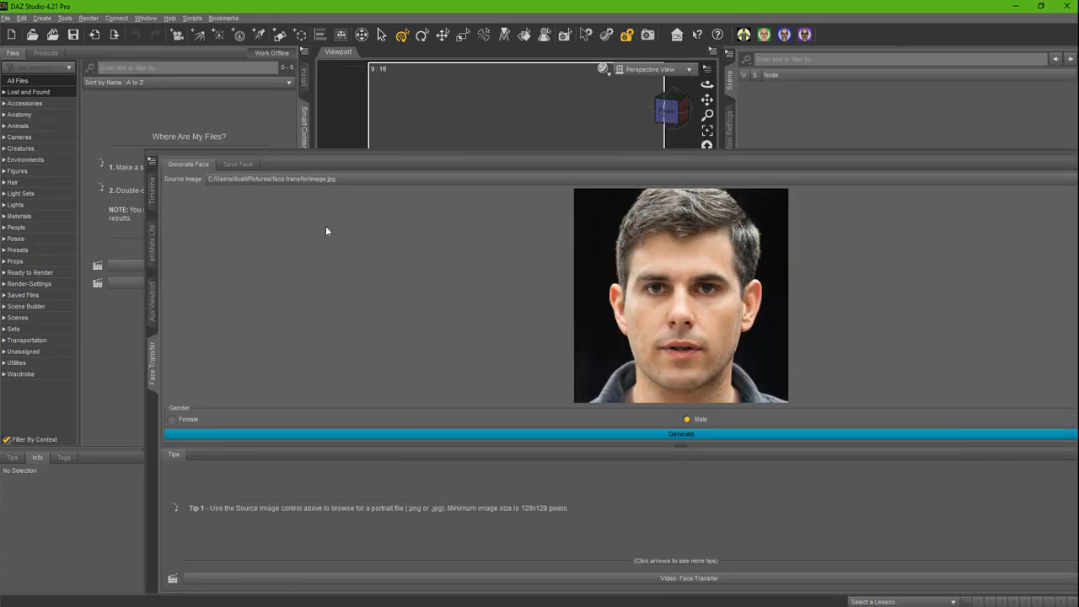
{"action": "mouse_move", "coordinate": [151, 374]}
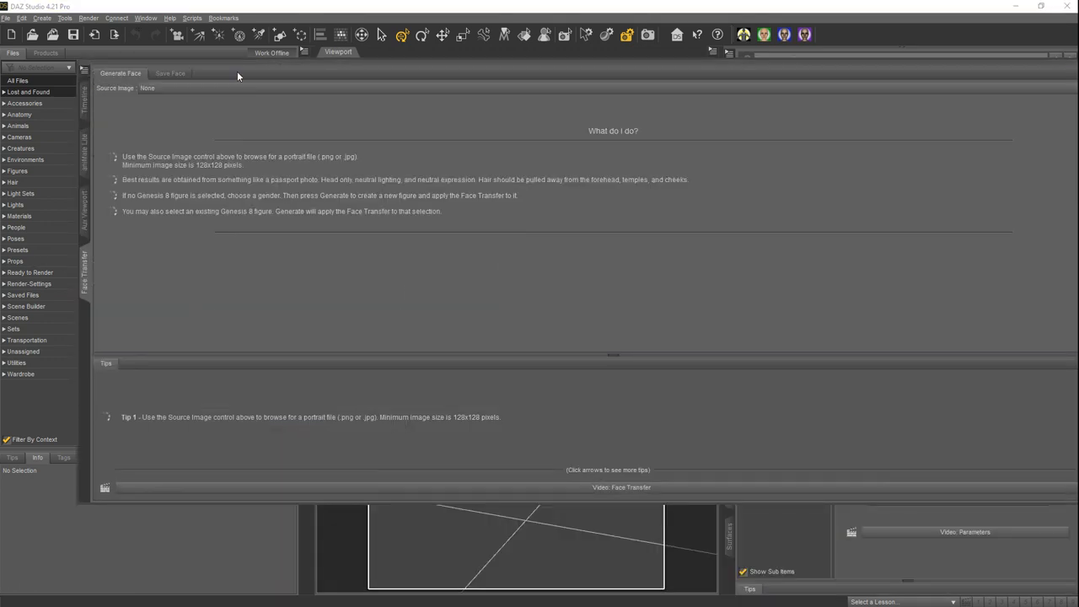
- Load image.jpg as the Face Transfer source, set Gender to Male and generate the face
{"action": "left_click", "coordinate": [149, 88]}
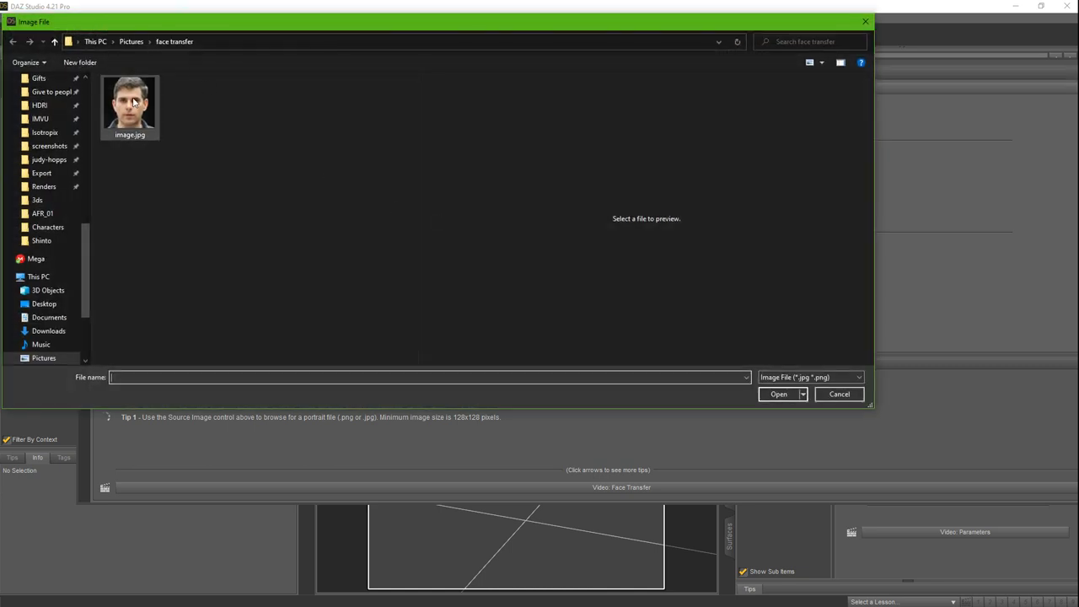
{"action": "left_click", "coordinate": [838, 395]}
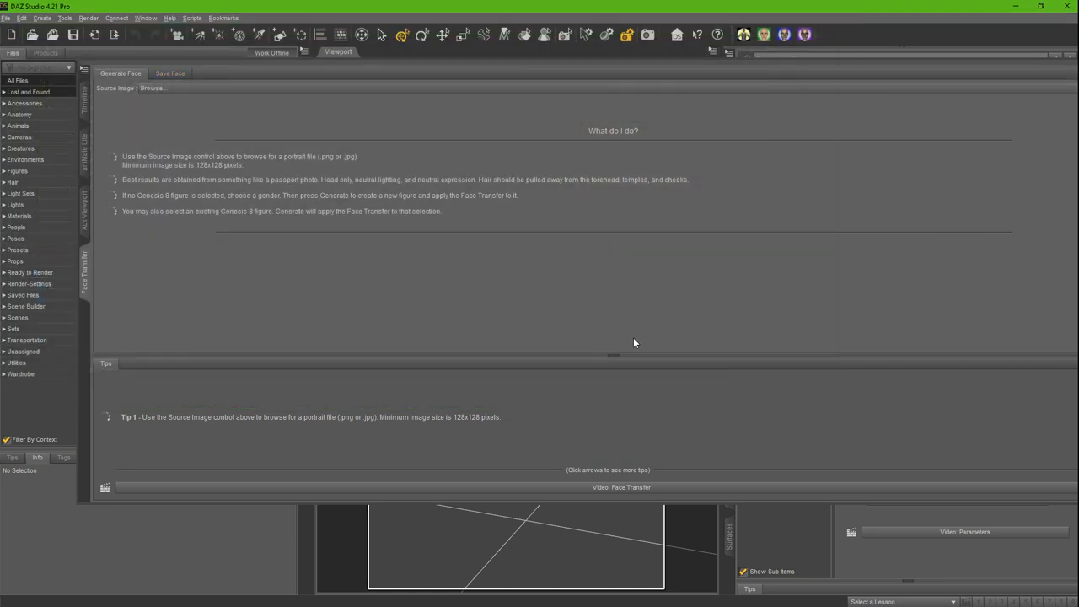
{"action": "left_click", "coordinate": [151, 88]}
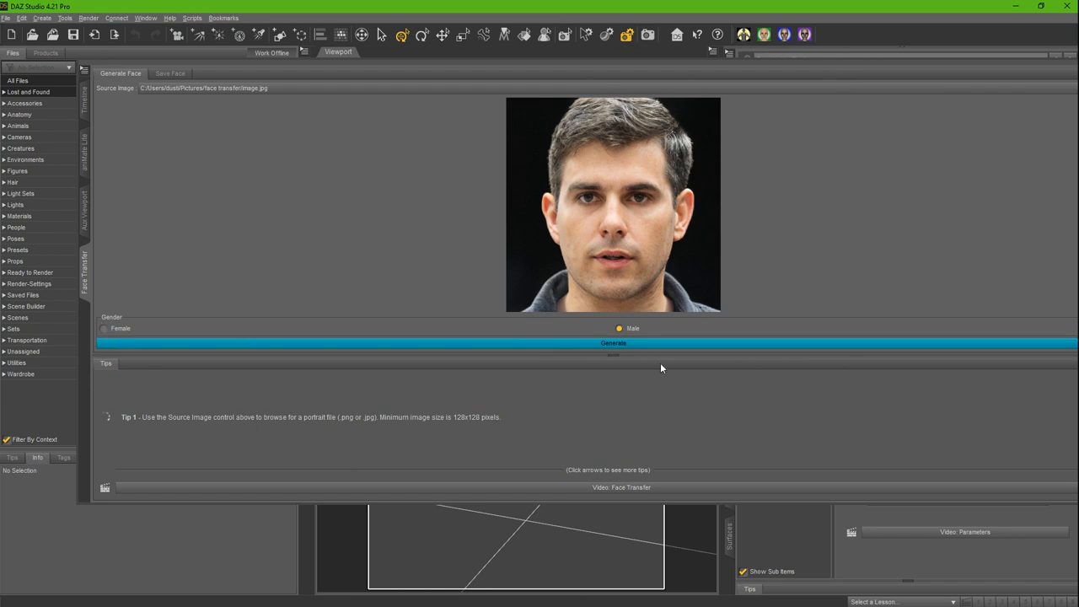
{"action": "left_click", "coordinate": [614, 342]}
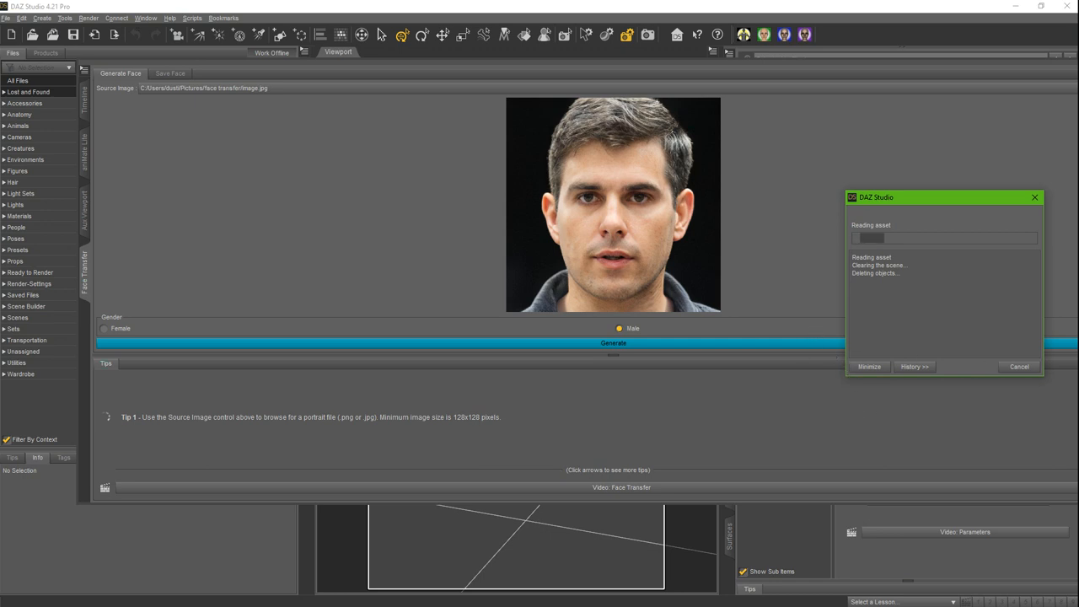
- Frame the generated Genesis 8 Male's head in the viewport and reach the File commands
{"action": "left_click", "coordinate": [614, 343]}
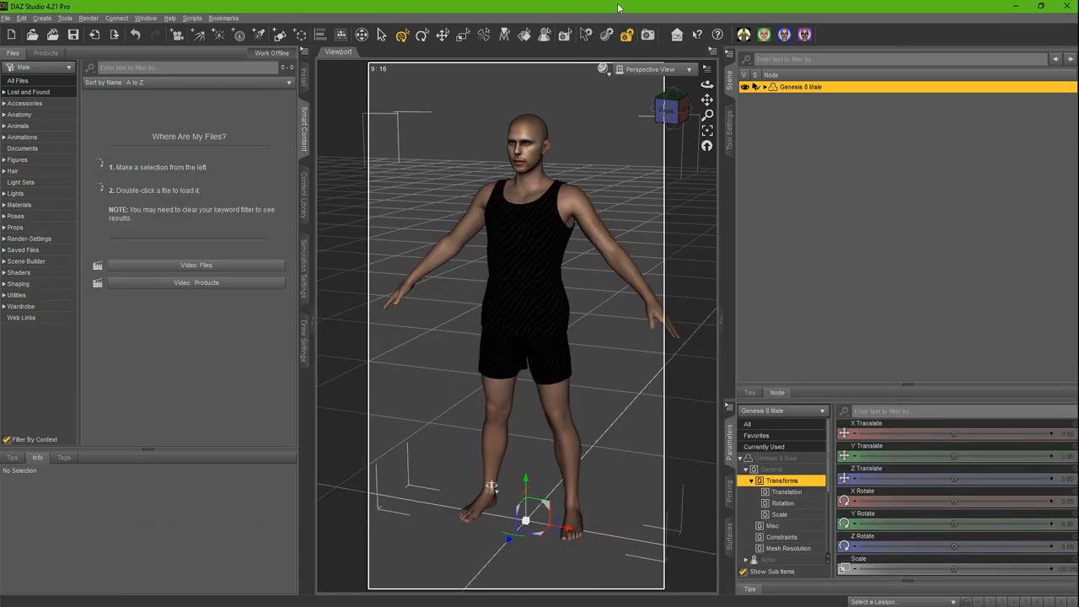
{"action": "mouse_move", "coordinate": [661, 115]}
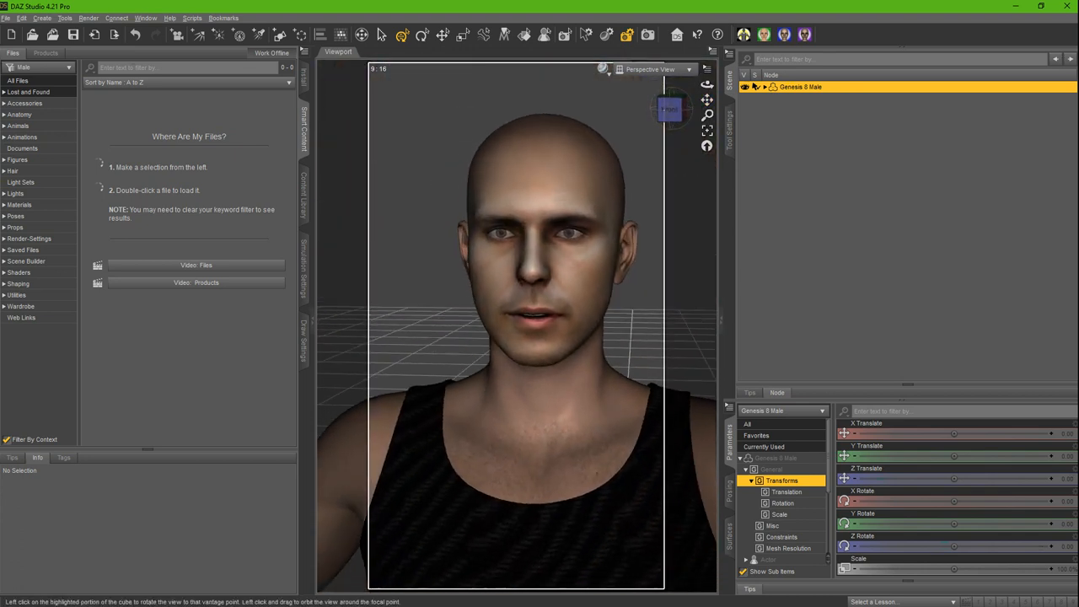
{"action": "left_click", "coordinate": [492, 207]}
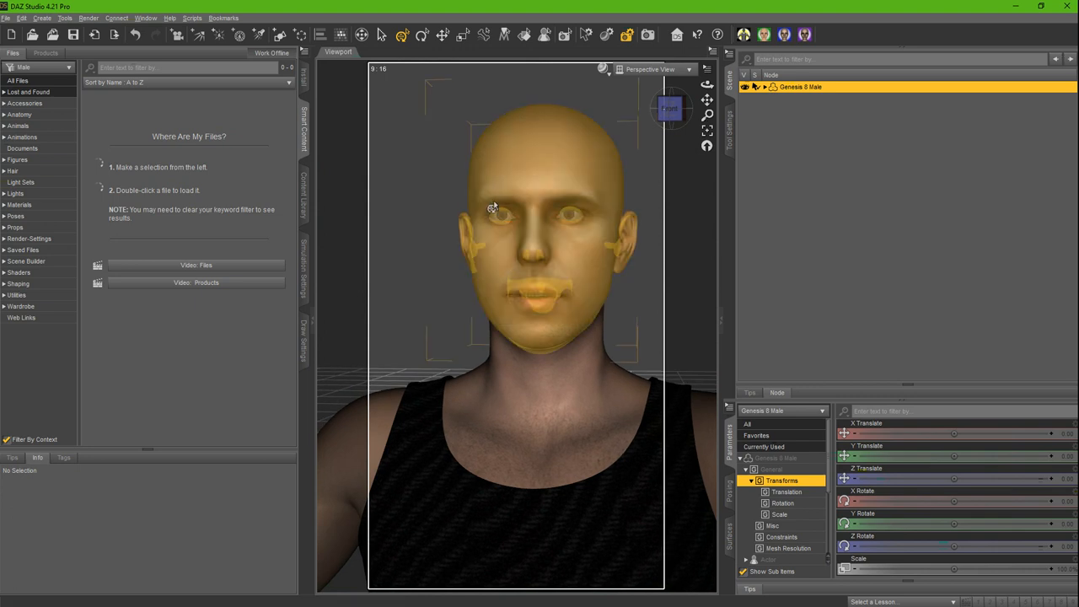
{"action": "left_click", "coordinate": [7, 17]}
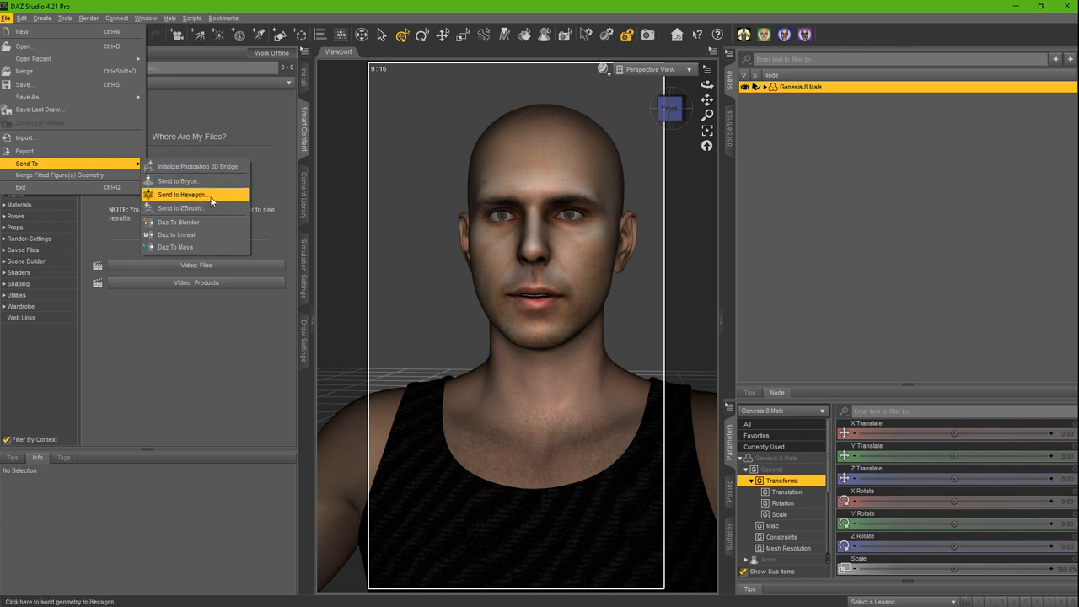
- Send the face-transferred Genesis 8 Male to Hexagon via Send To, leaving the scene empty
{"action": "left_click", "coordinate": [182, 196]}
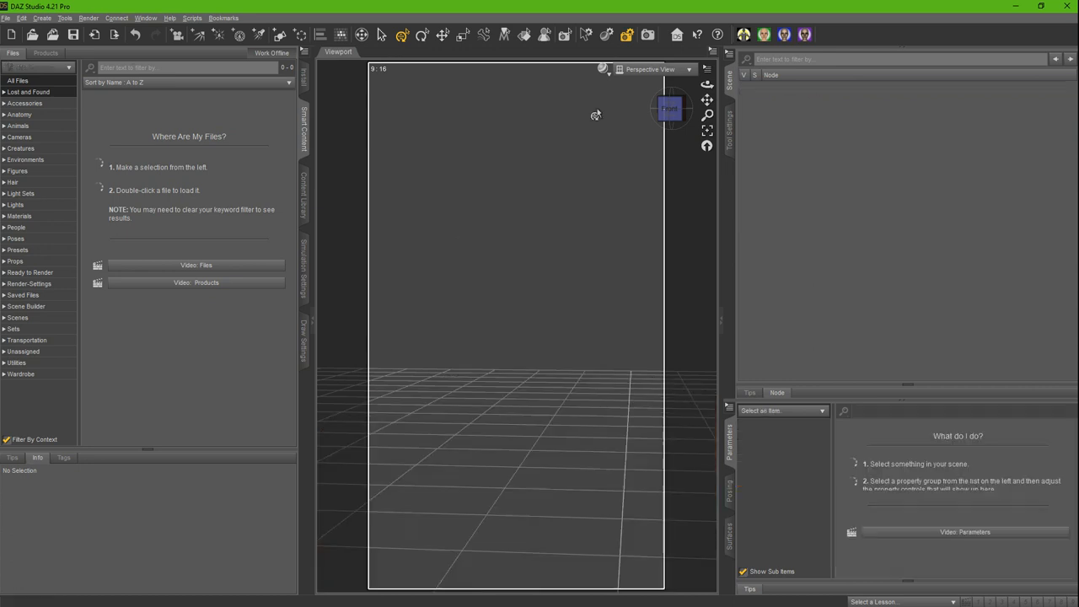
- Load Genesis 8 Basic Male.duf from the Figures category of the Content Library
{"action": "left_click", "coordinate": [17, 170]}
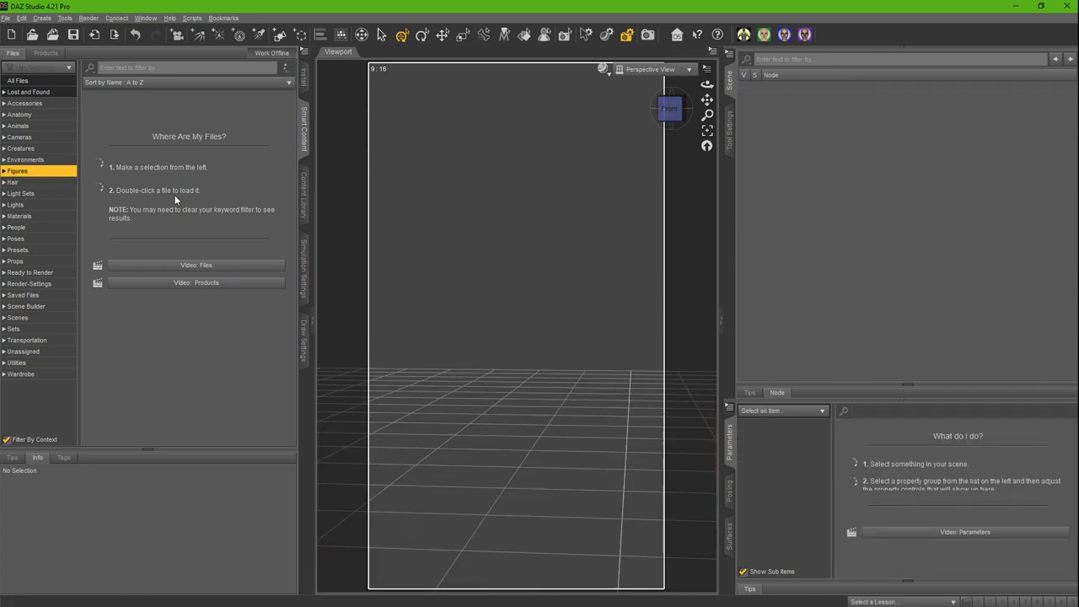
{"action": "mouse_move", "coordinate": [196, 180]}
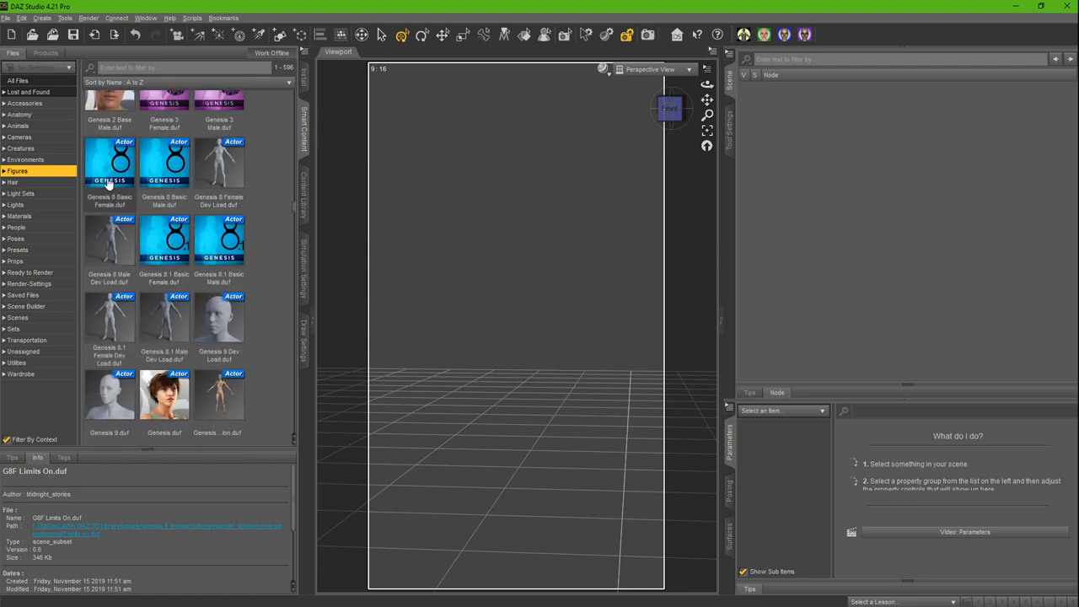
{"action": "left_click", "coordinate": [165, 162]}
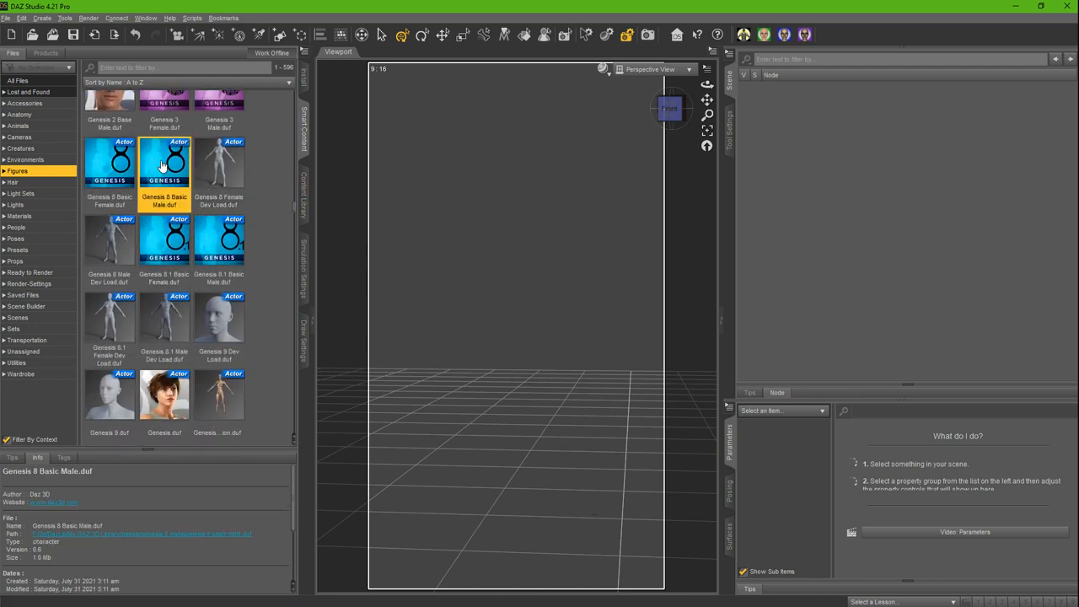
{"action": "double_click", "coordinate": [166, 162]}
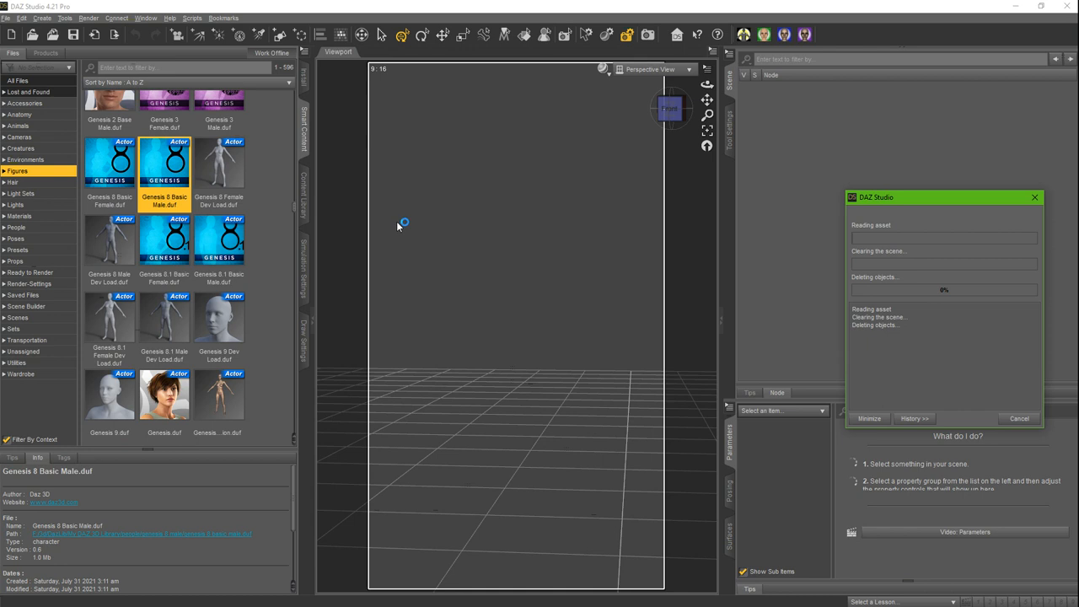
{"action": "mouse_move", "coordinate": [275, 192]}
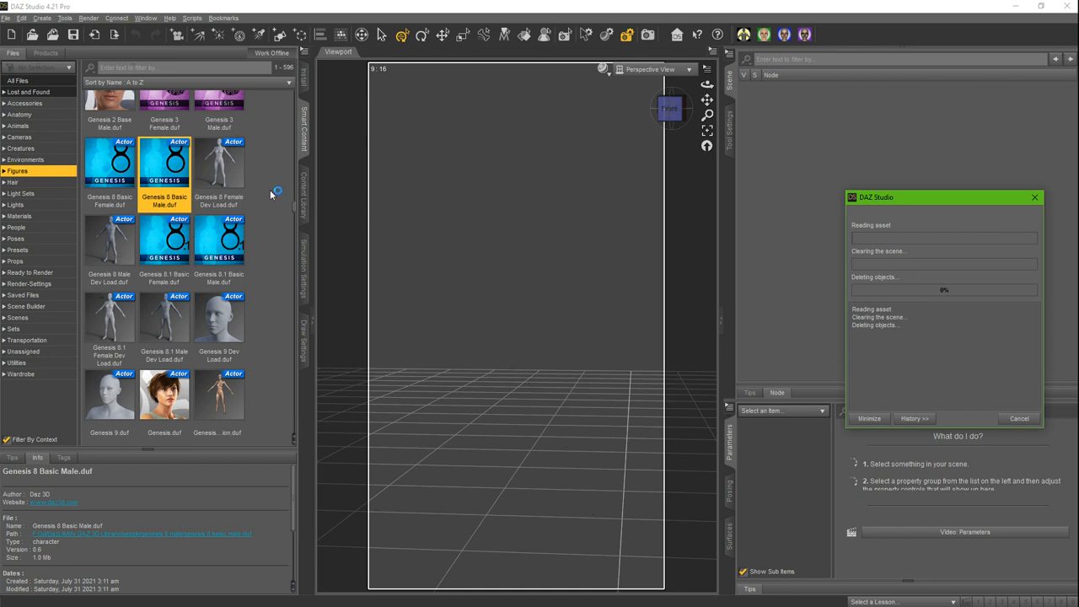
{"action": "mouse_move", "coordinate": [209, 234]}
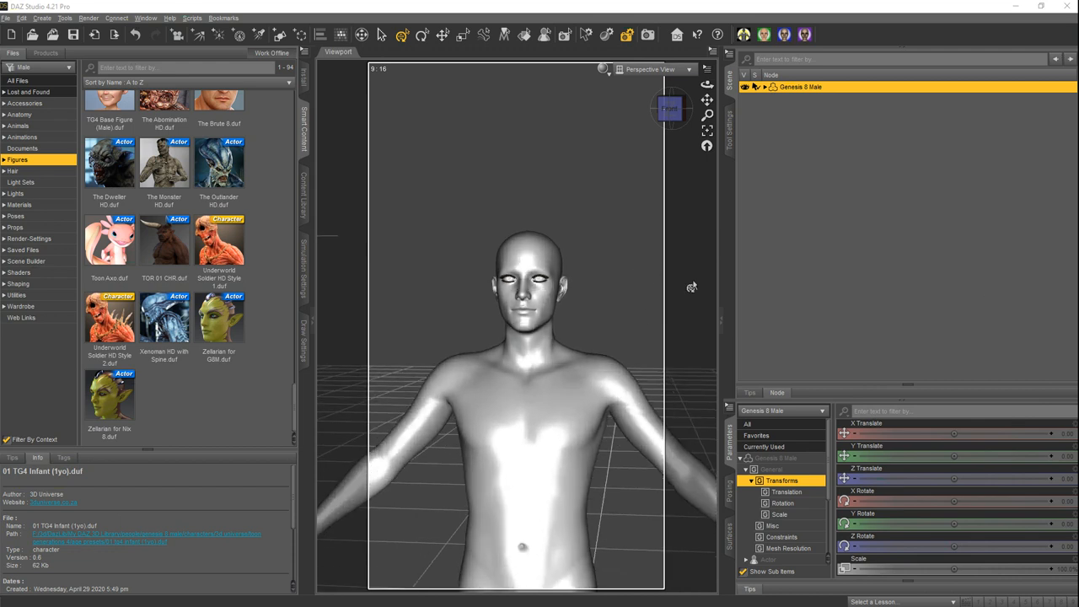
{"action": "mouse_move", "coordinate": [691, 287]}
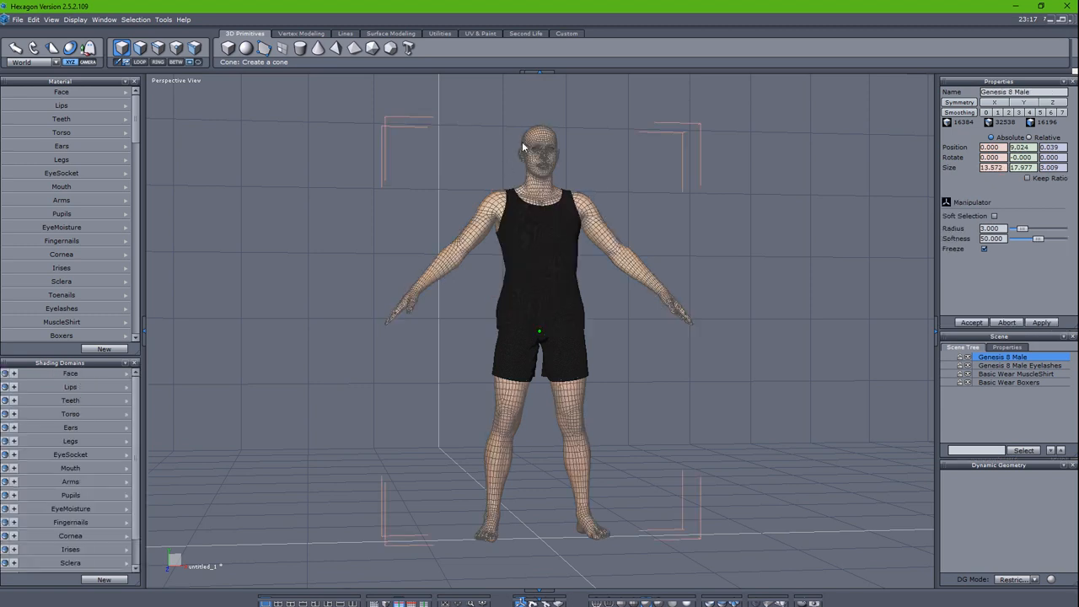
- Switch to Hexagon showing the bridged Genesis 8 Male mesh in the Perspective view
{"action": "left_click", "coordinate": [17, 20]}
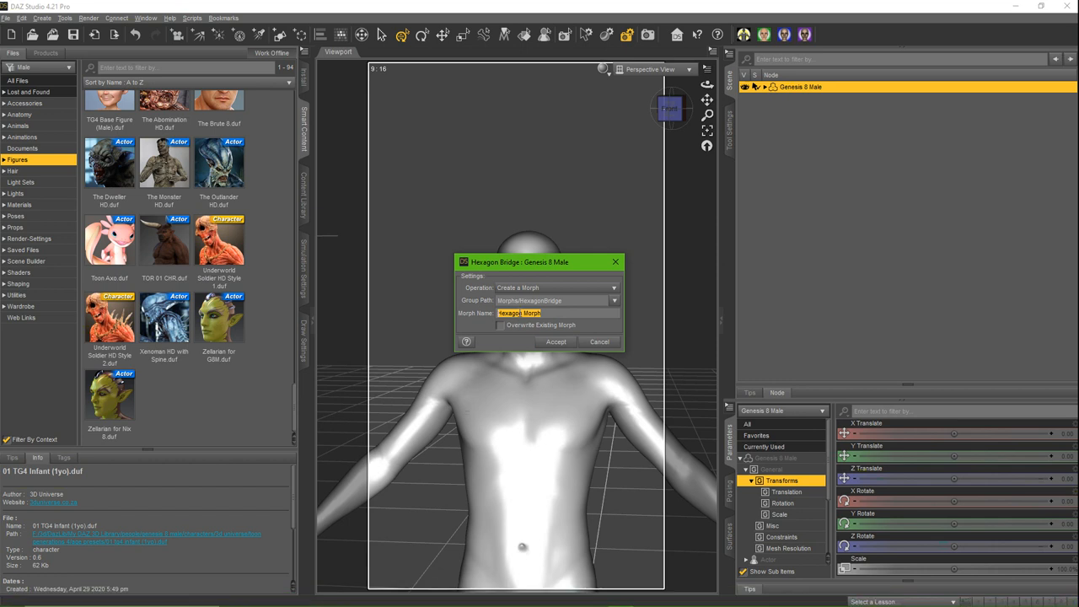
- Name the new Hexagon Bridge morph TPGE_01 and accept creating it
{"action": "type", "text": "Th"}
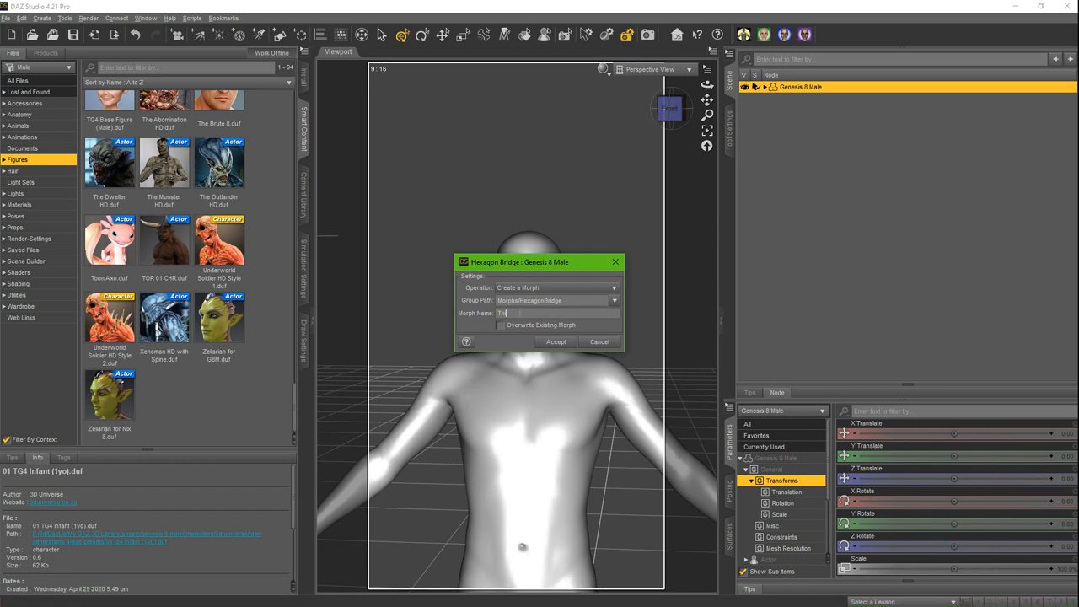
{"action": "type", "text": "TPGE_01"}
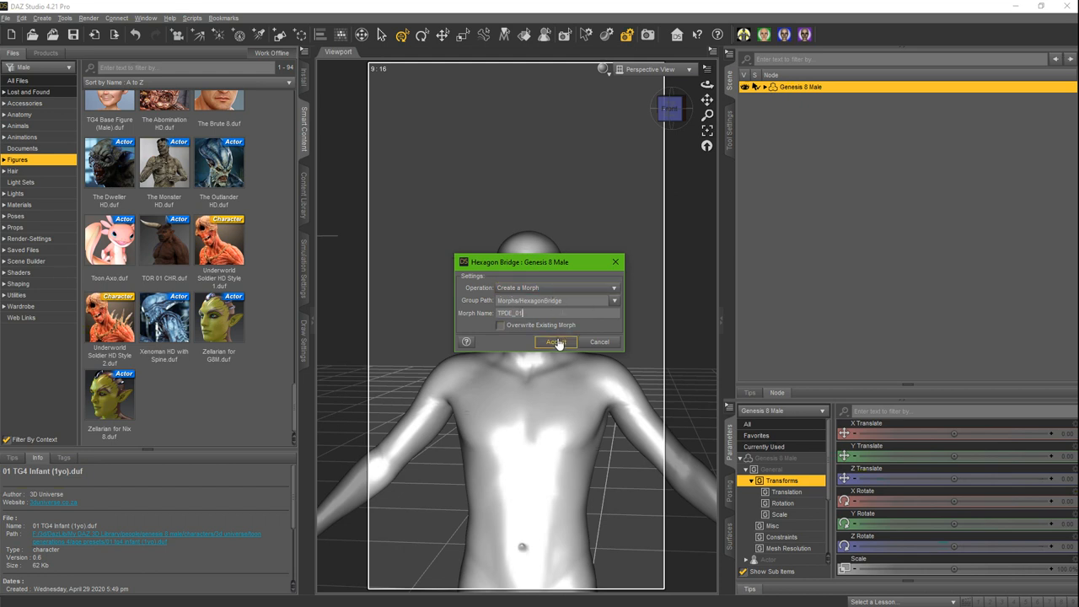
{"action": "left_click", "coordinate": [557, 340]}
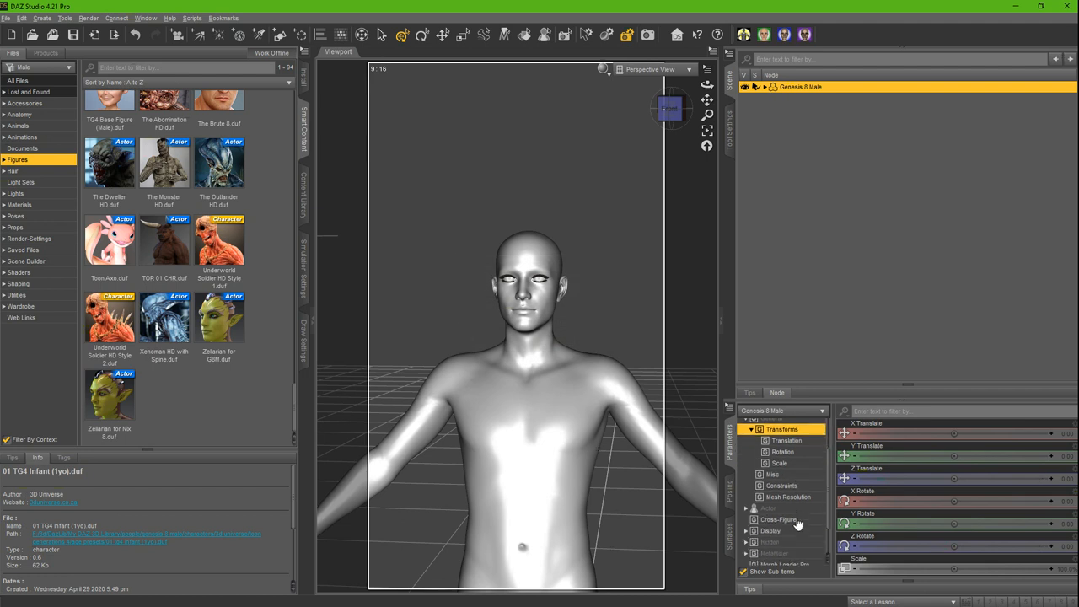
- Dial the TPGE_01 morph under Morphs > HexagonBridge to 100% on the figure
{"action": "scroll", "scroll_direction": "down", "scroll_amount": 3}
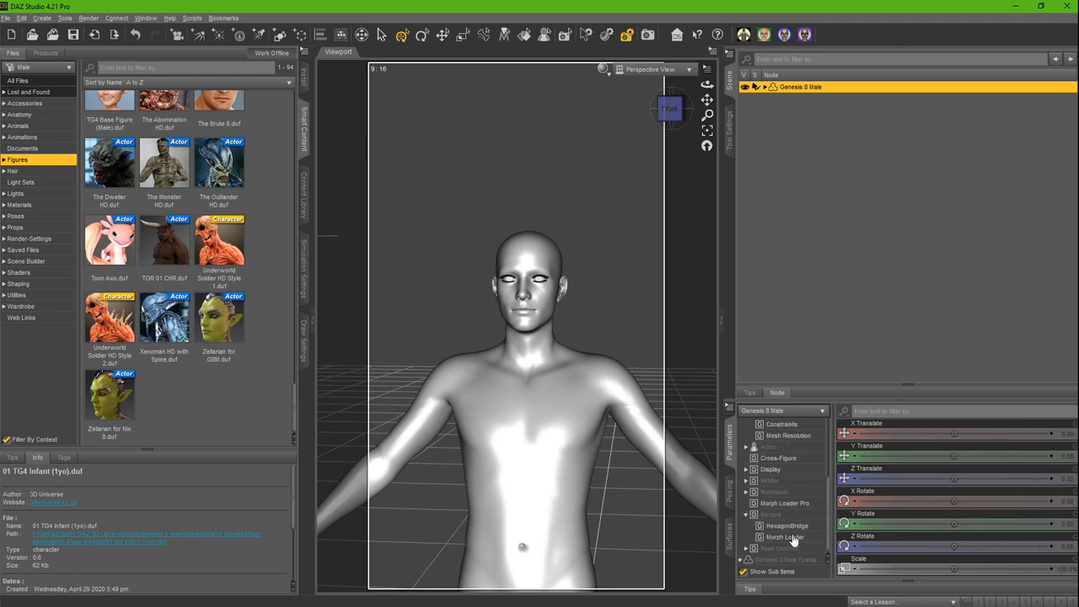
{"action": "left_click", "coordinate": [785, 526]}
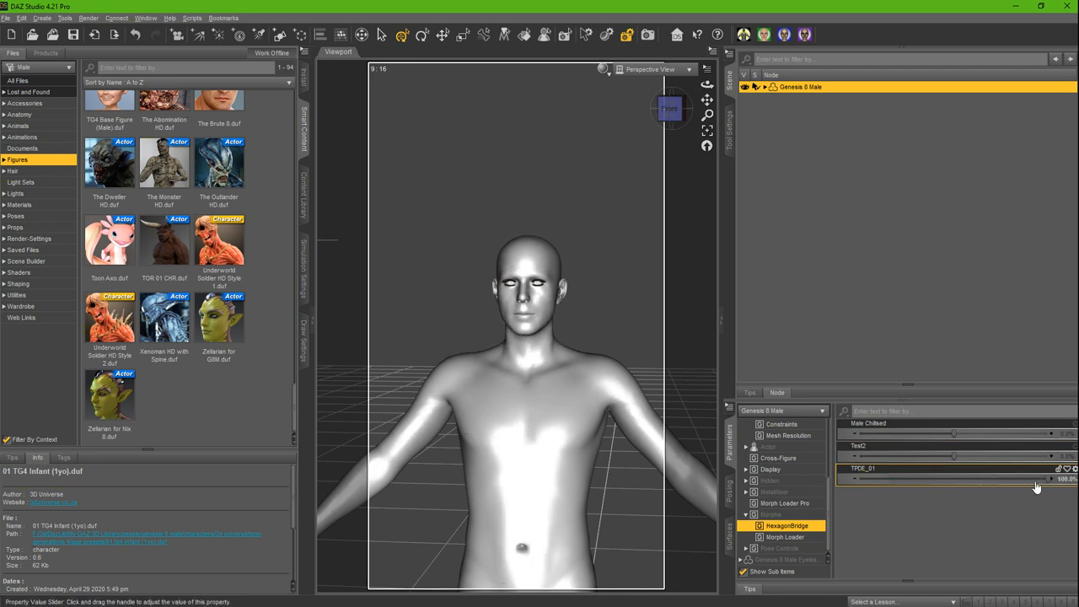
{"action": "left_click_drag", "start_coordinate": [1037, 479], "coordinate": [858, 479]}
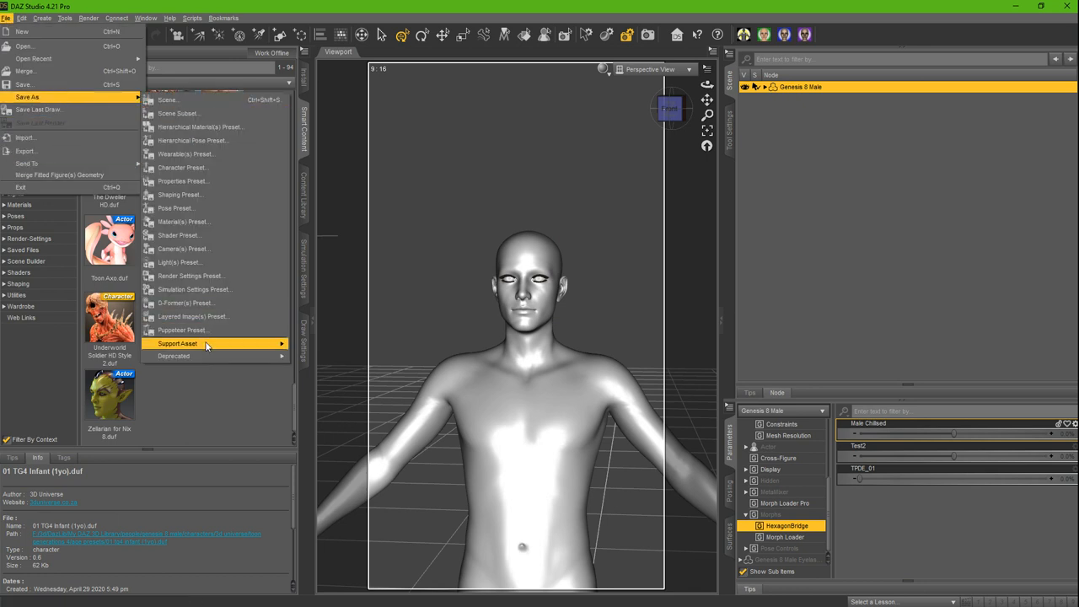
- Save TPGE_01 as a Morph Asset support file for Genesis 8 Male
{"action": "left_click", "coordinate": [361, 377]}
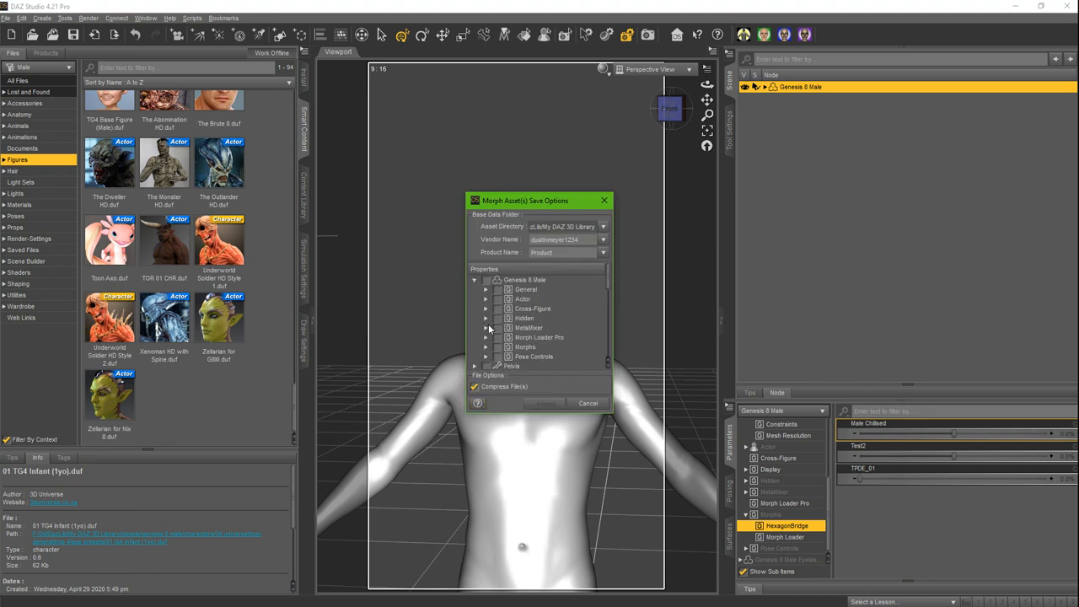
{"action": "mouse_move", "coordinate": [488, 353]}
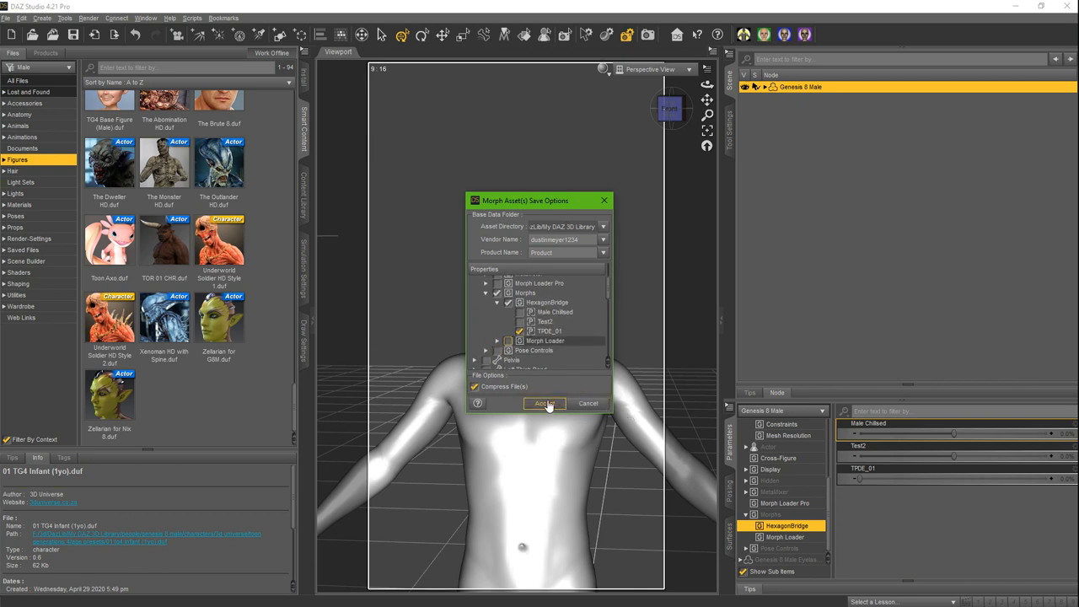
{"action": "left_click", "coordinate": [543, 403]}
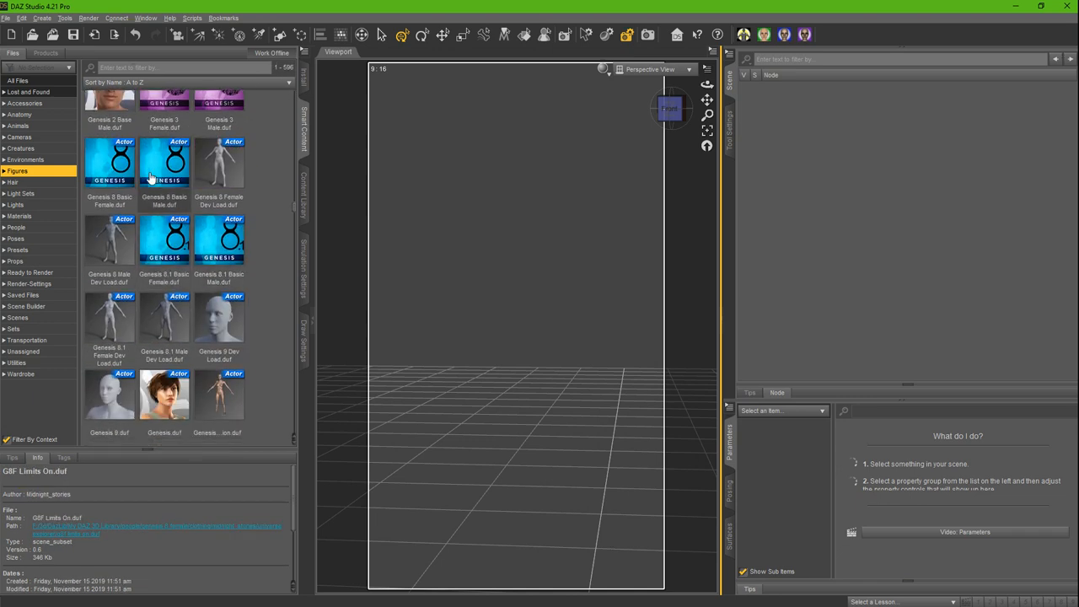
- Load a fresh Genesis 8 Basic Male.duf into a new scene from the Figures category
{"action": "left_click", "coordinate": [165, 162]}
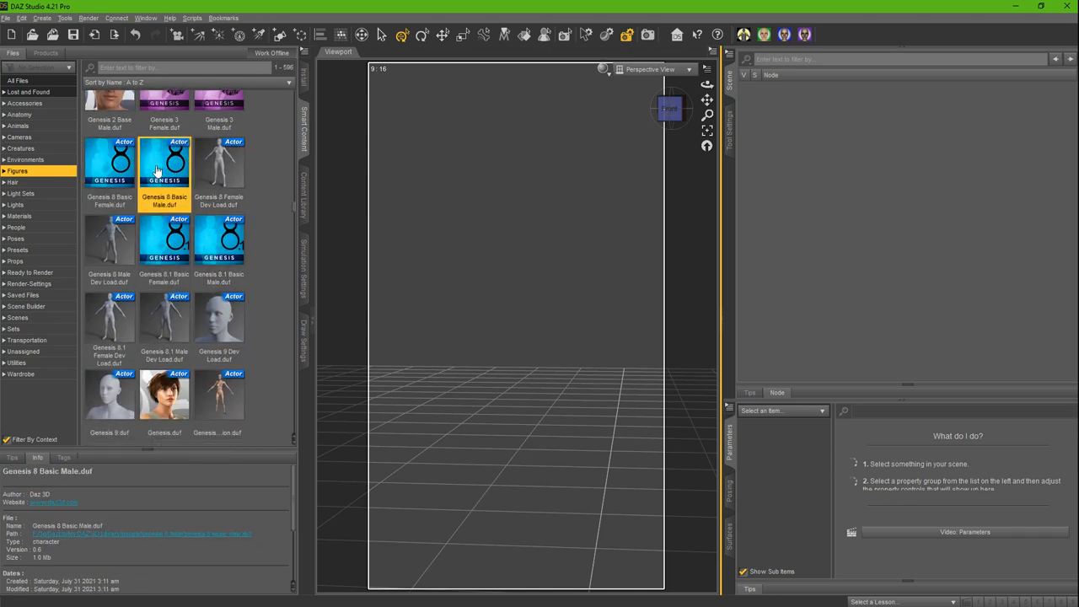
{"action": "double_click", "coordinate": [163, 160]}
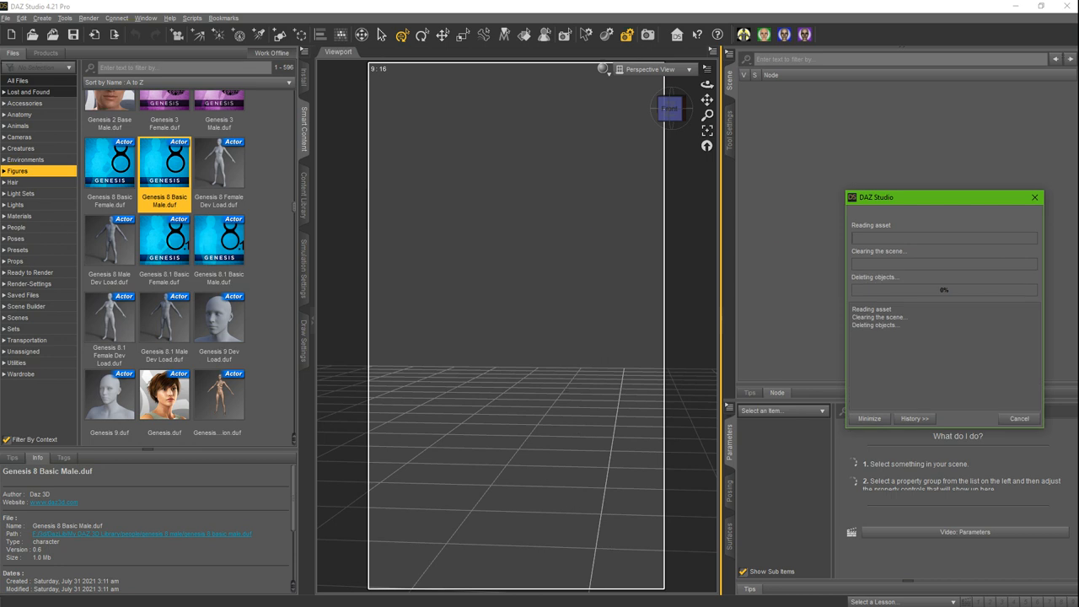
{"action": "double_click", "coordinate": [165, 160]}
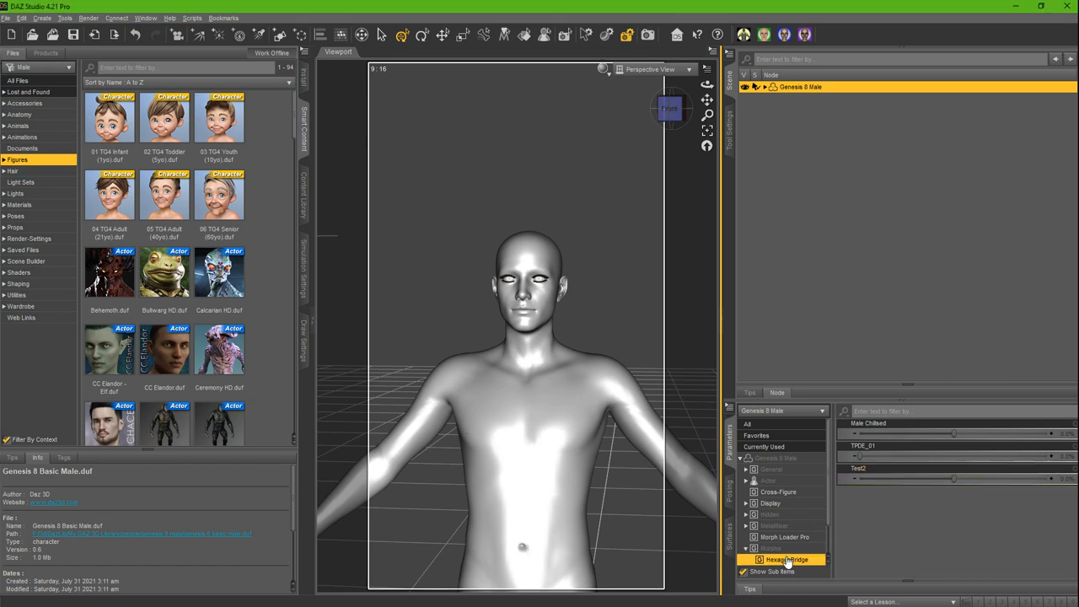
- Confirm TPGE_01 under HexagonBridge, then browse the library's skin and eye material presets
{"action": "left_click", "coordinate": [863, 445]}
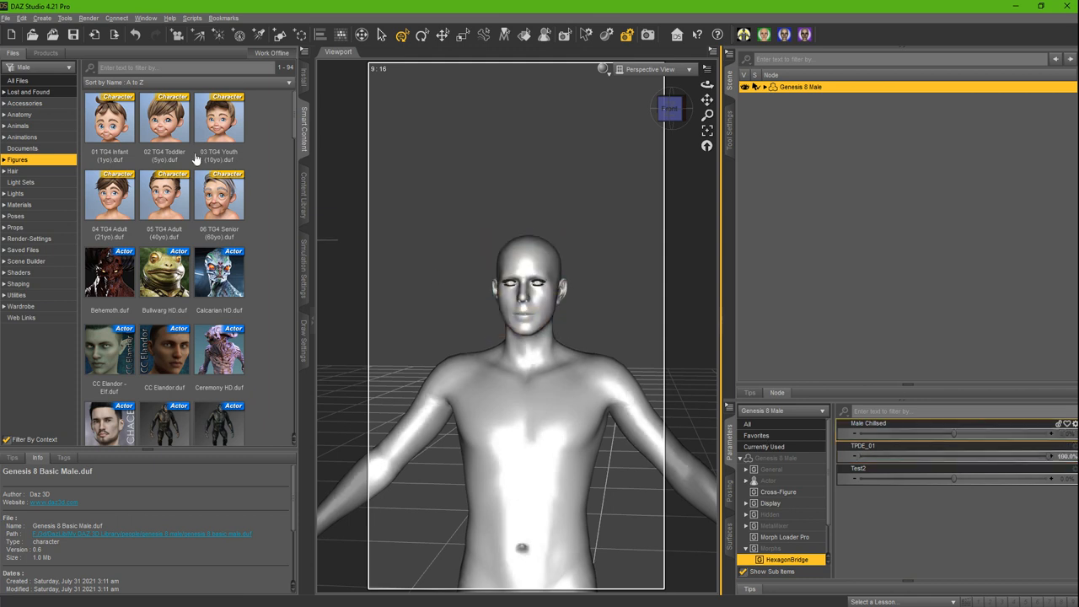
{"action": "left_click", "coordinate": [20, 204]}
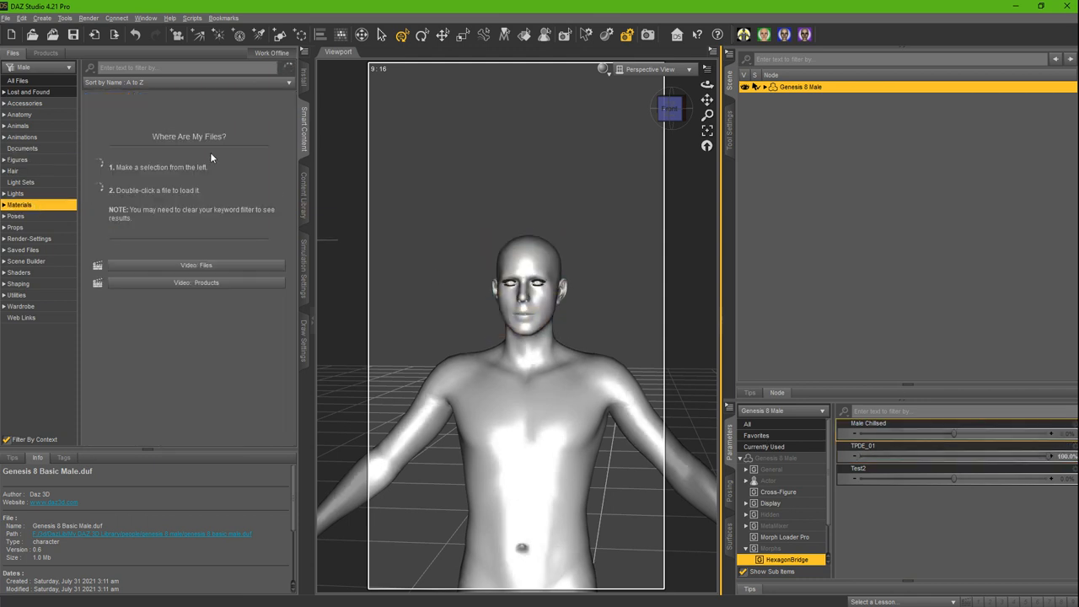
{"action": "left_click", "coordinate": [18, 204]}
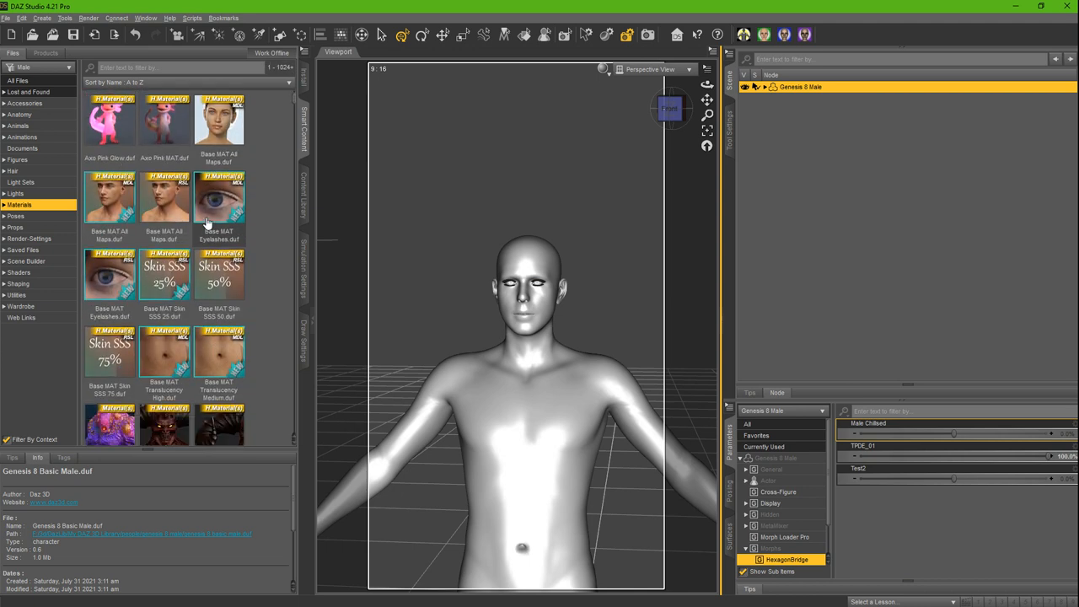
{"action": "scroll", "scroll_direction": "up", "scroll_amount": 3}
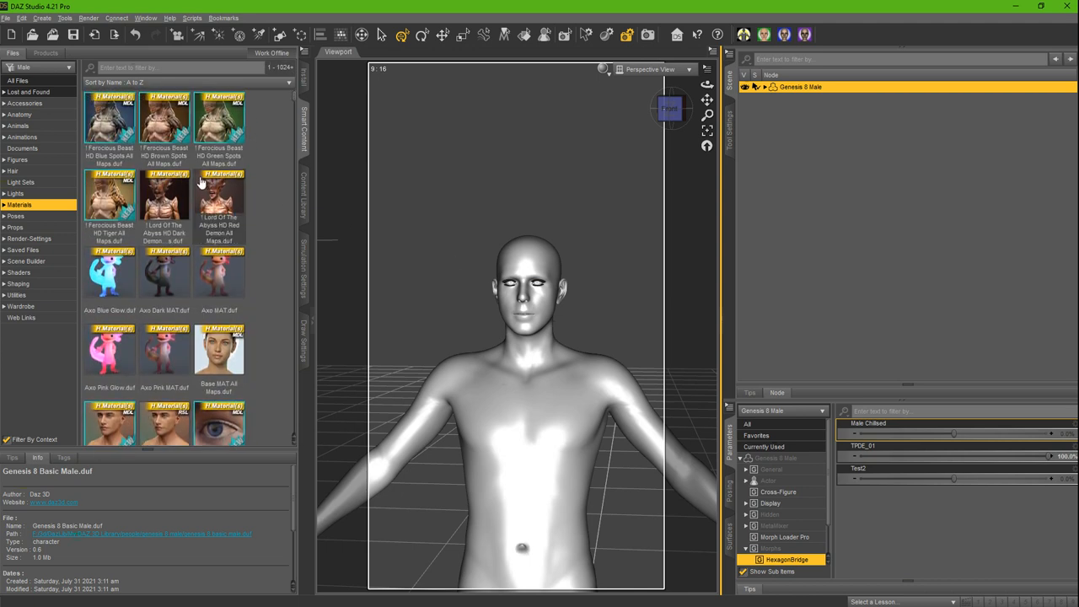